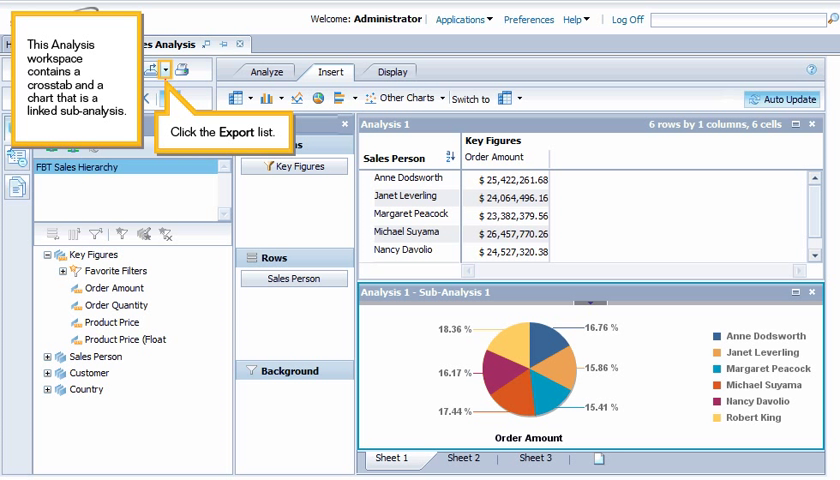
# Choose Excel from the Export dropdown to open the Excel export dialog
pyautogui.click(154, 69)
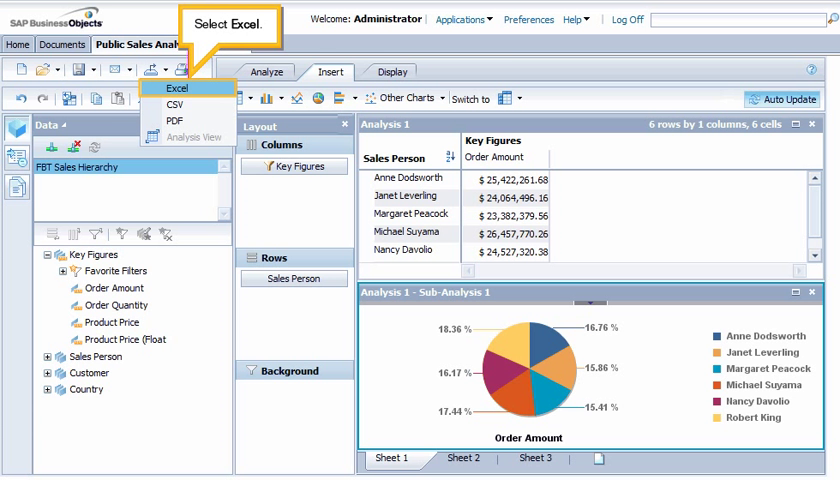
pyautogui.click(176, 88)
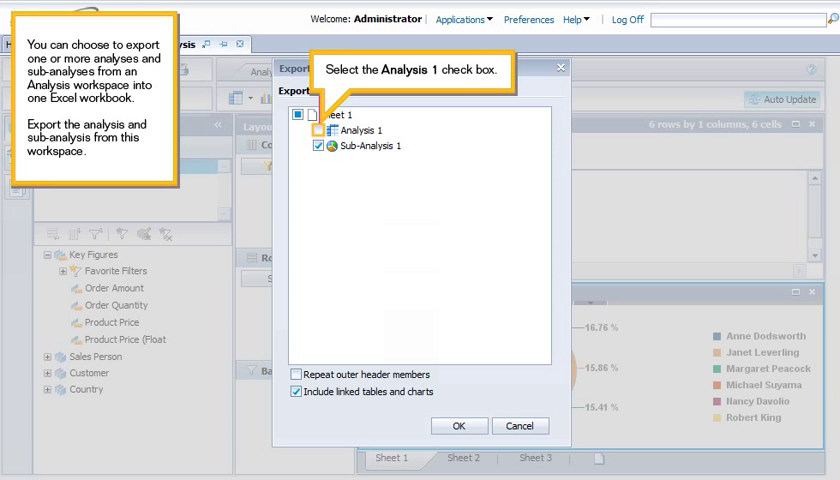
# Include Analysis 1 alongside Sub-Analysis 1 and confirm the Excel export
pyautogui.click(298, 130)
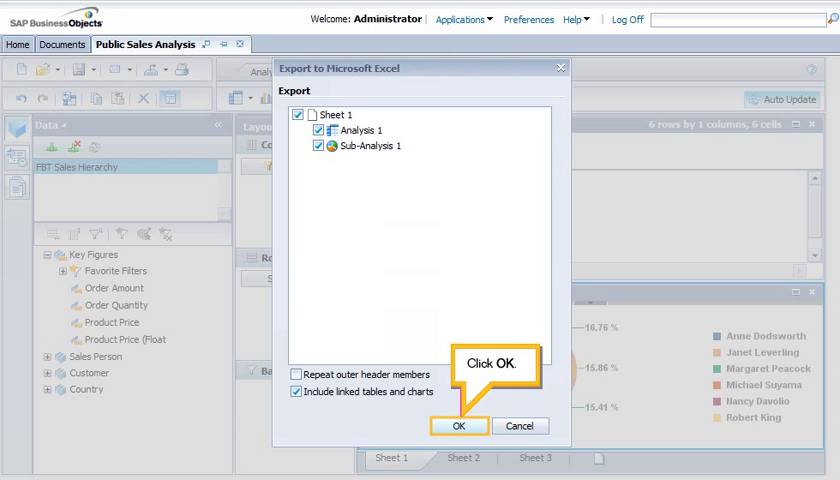
pyautogui.click(458, 425)
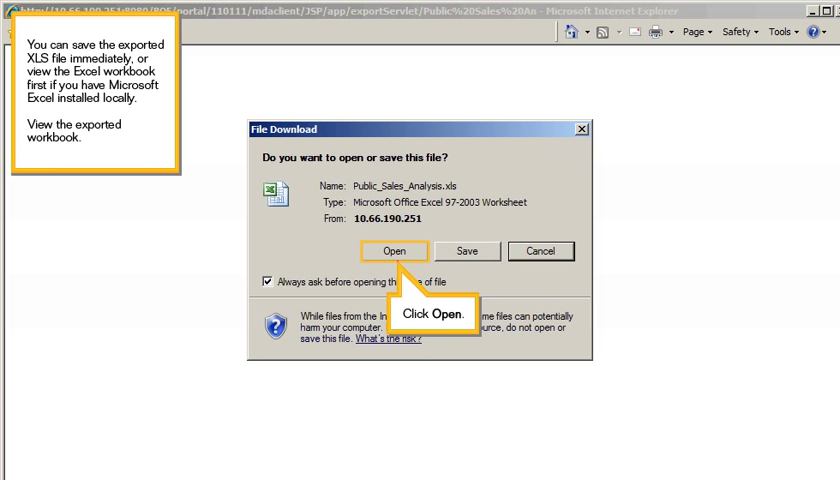
# Open Public_Sales_Analysis.xls directly from the File Download dialog
pyautogui.click(394, 251)
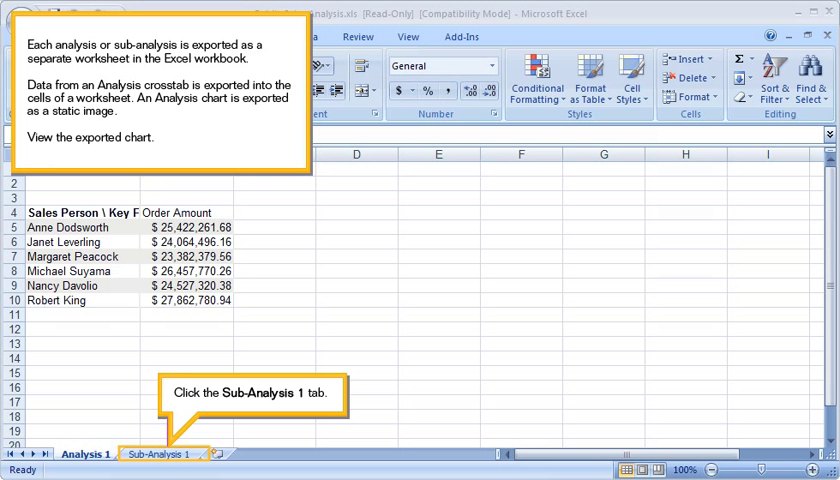
# Show the Sub-Analysis 1 worksheet with the Order Amount pie chart image
pyautogui.click(159, 453)
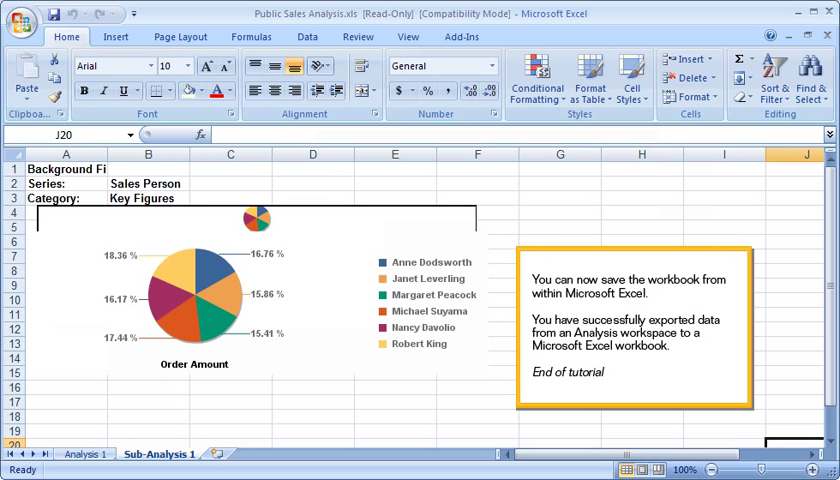